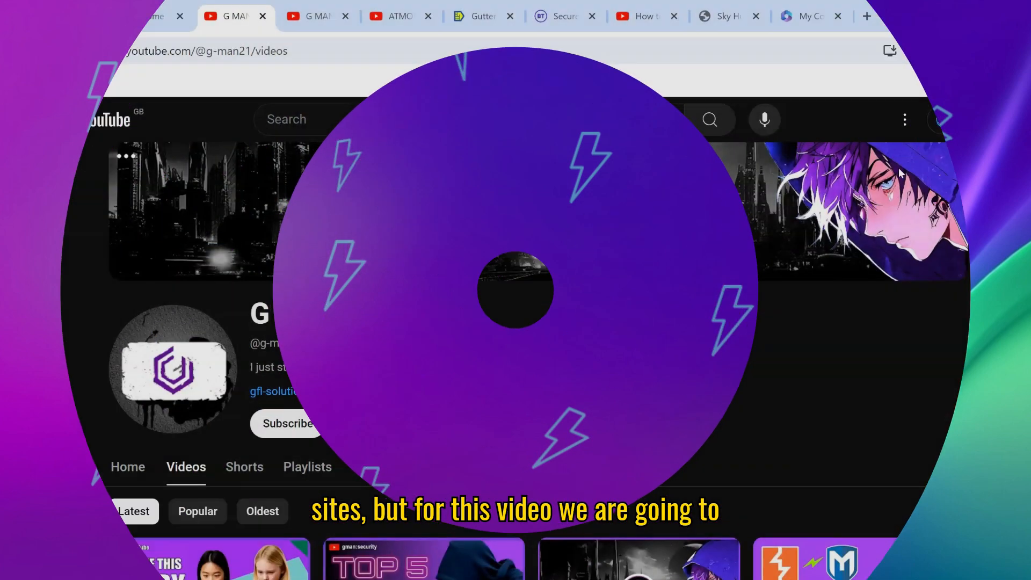
- Run a speedtest.net test (9 ms ping, about 20 Mbps download), then close its tab
click(867, 15)
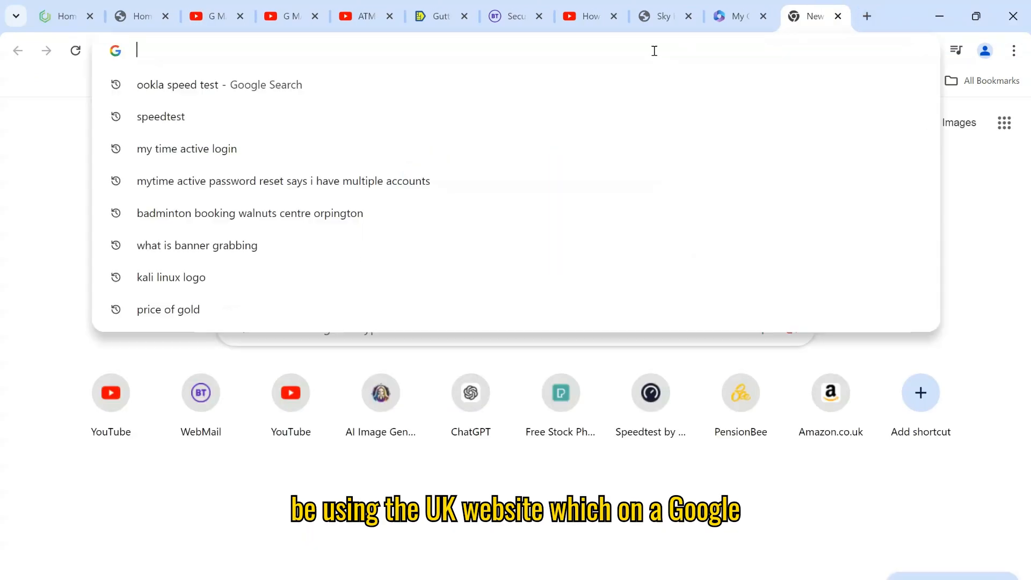
text(ookla)
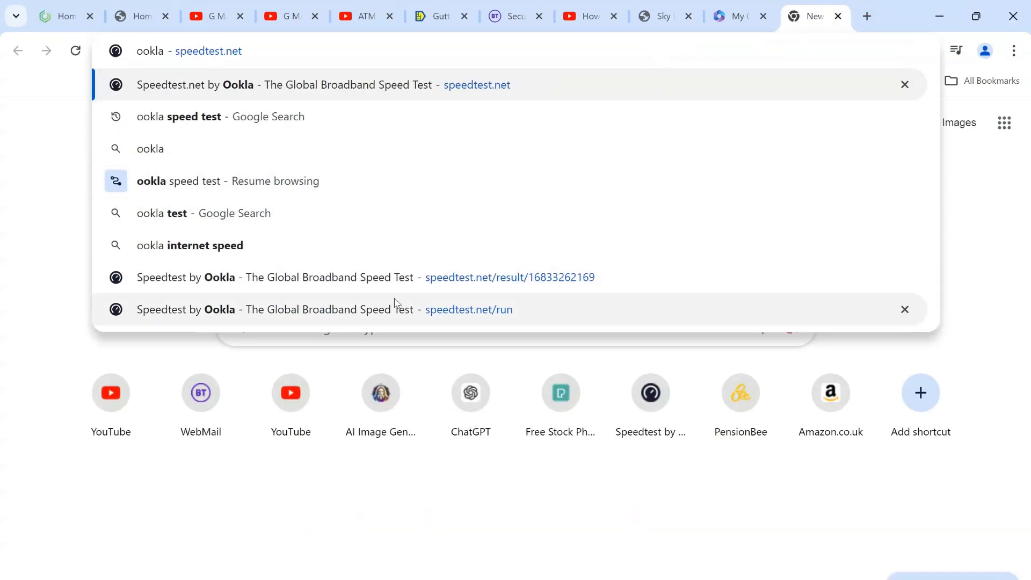
click(323, 84)
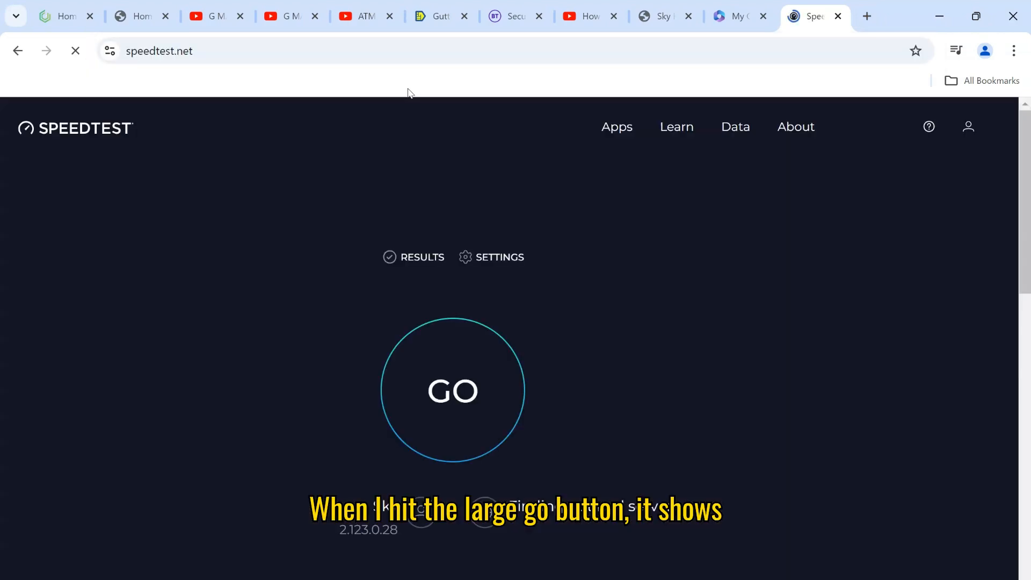
click(452, 390)
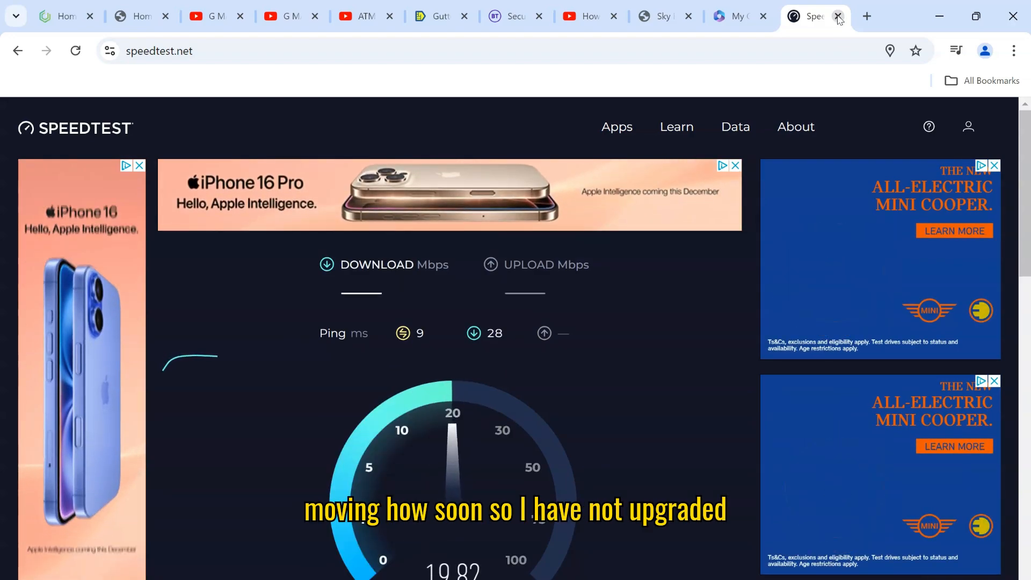
click(838, 15)
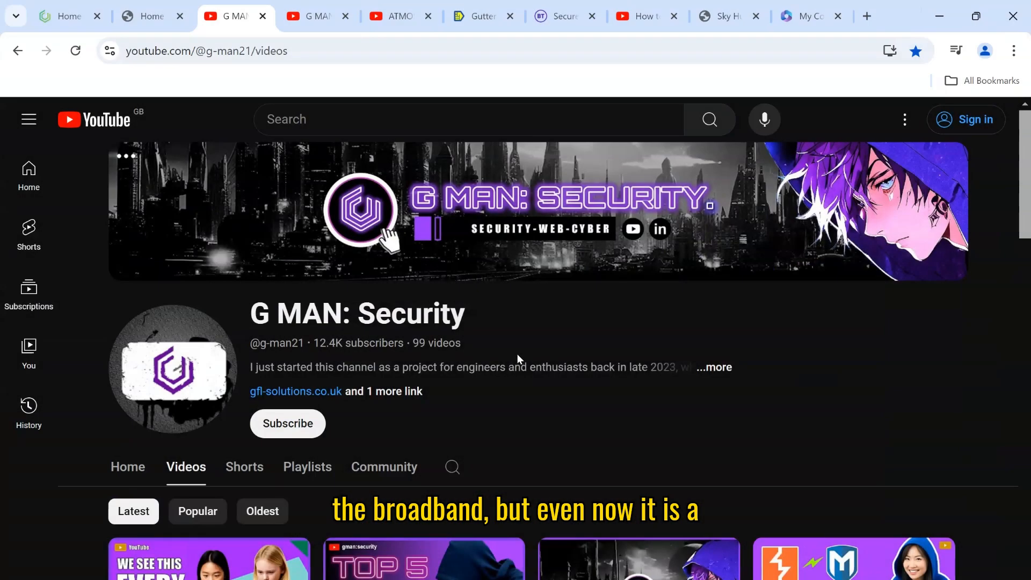
mouse_move(530, 456)
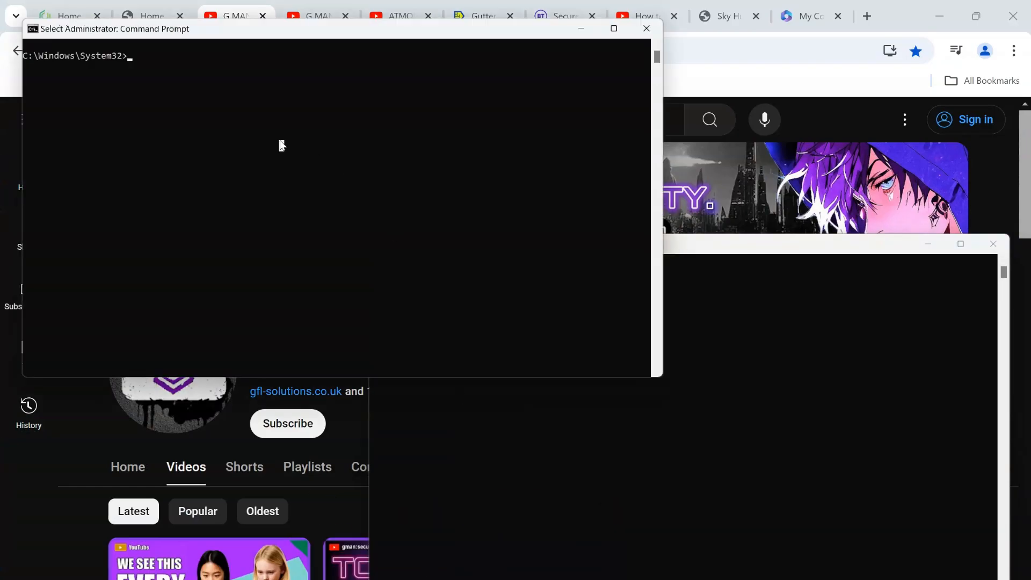
- Run ping 8.8.8.8 -t, getting replies of roughly 8–27 ms
text(ping 8.8.8.8)
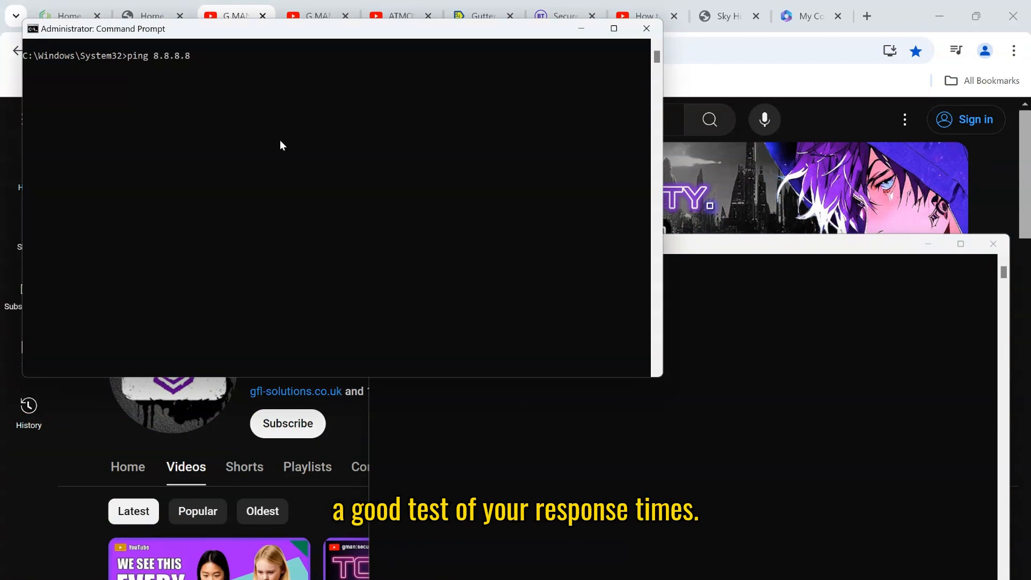
key(Return)
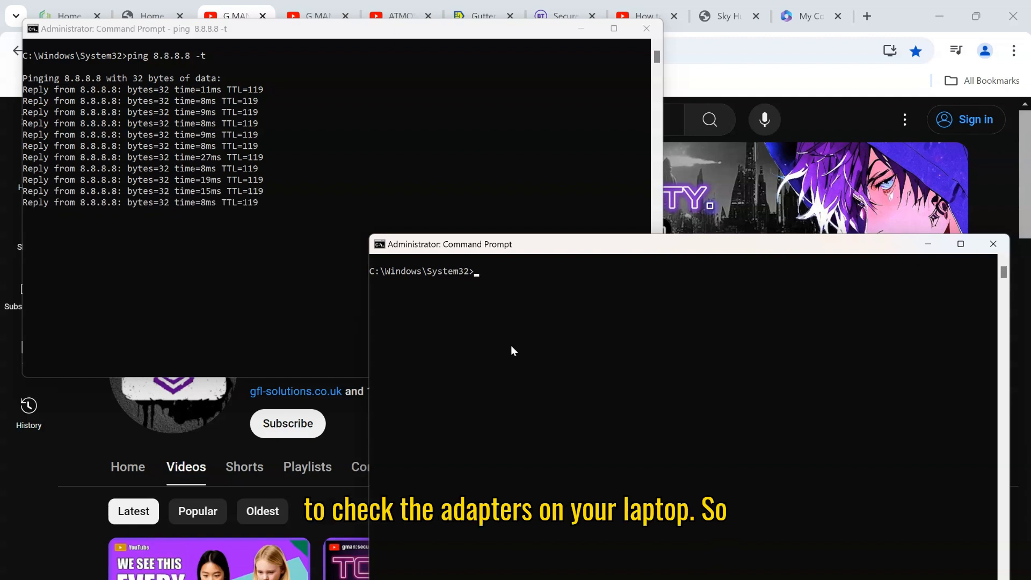
- Enter netsh interface ipv4 show Subinterfaces to check the Wi-Fi and Ethernet MTU of 520
text(netsh interface ipv4 show Subinterfaces)
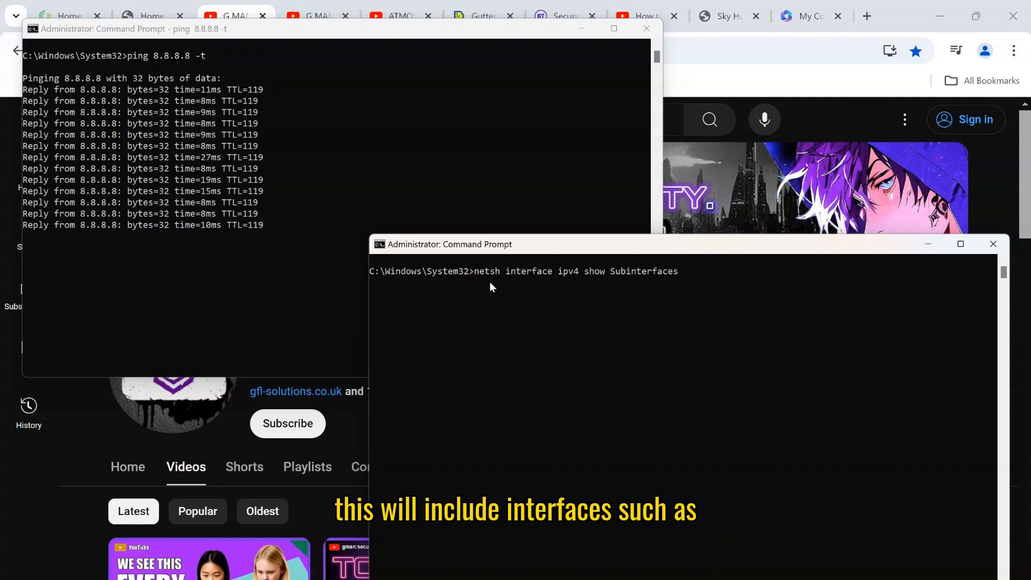
mouse_move(562, 286)
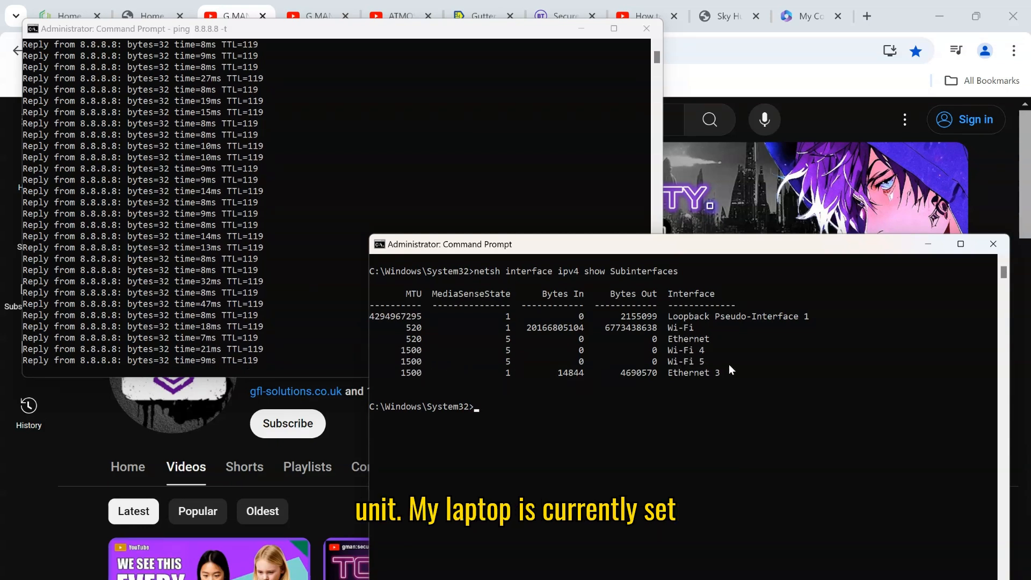
mouse_move(615, 418)
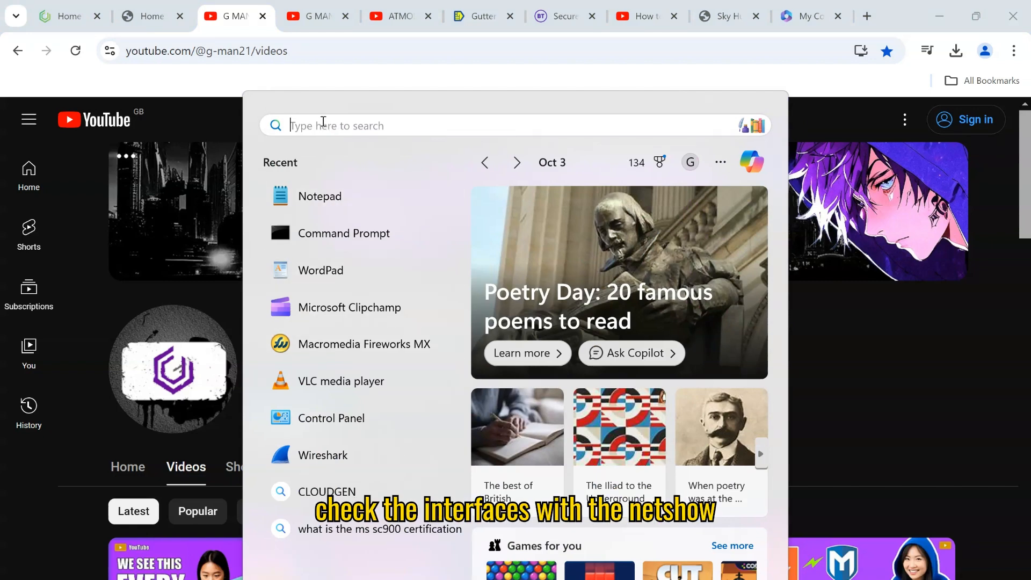
- In a new admin prompt, run ipconfig: Wi-Fi 192.168.1.133, gateway 192.168.1.1
text(cmd)
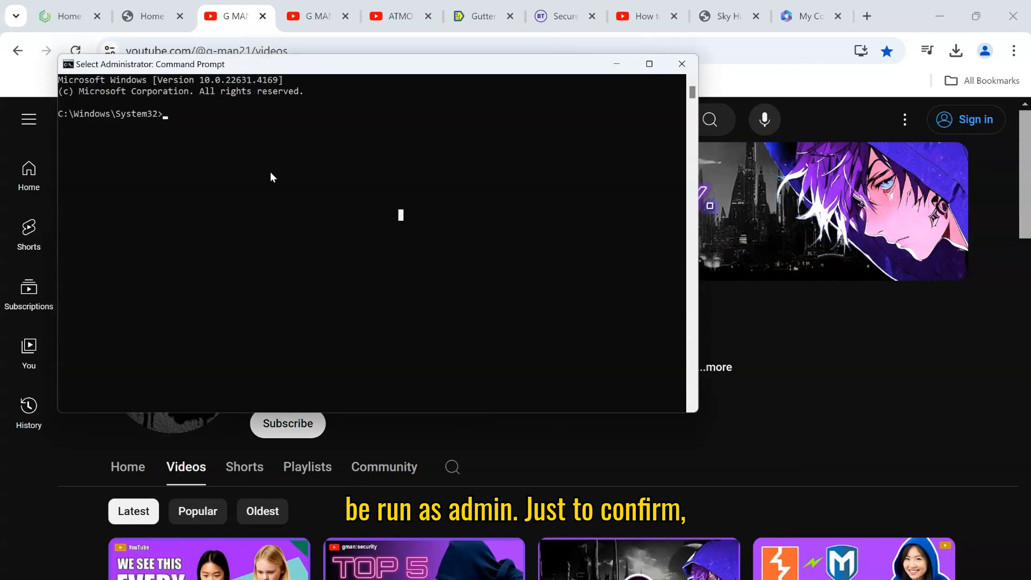
text(netsh interface ipv4 show Subinterfaces)
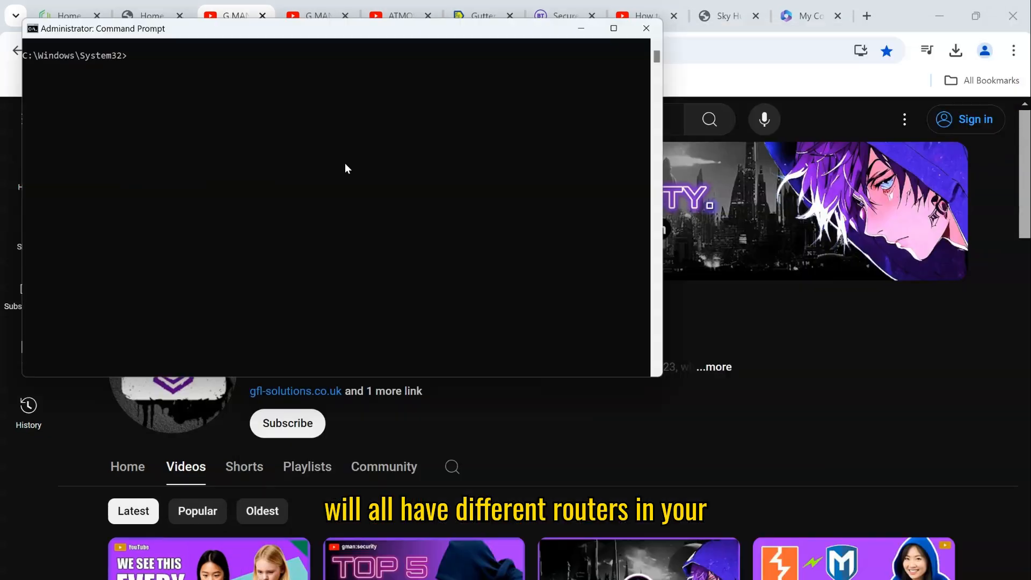
mouse_move(286, 163)
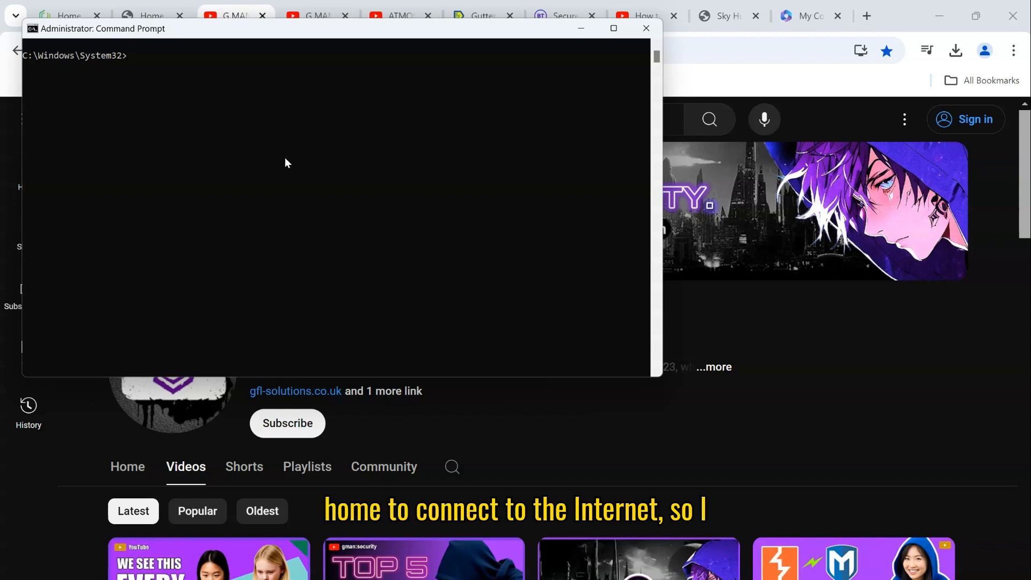
text(ip)
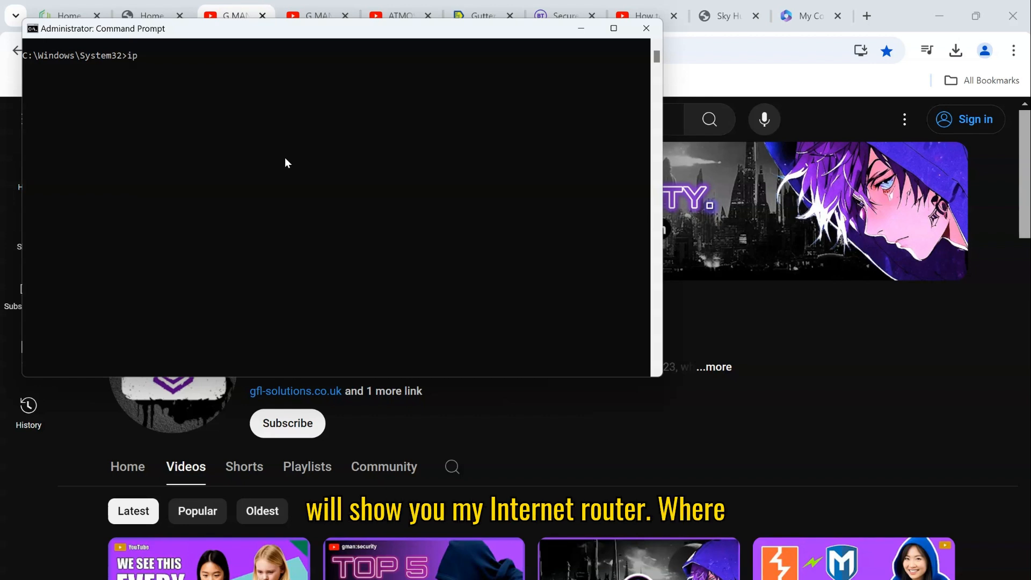
key(Return)
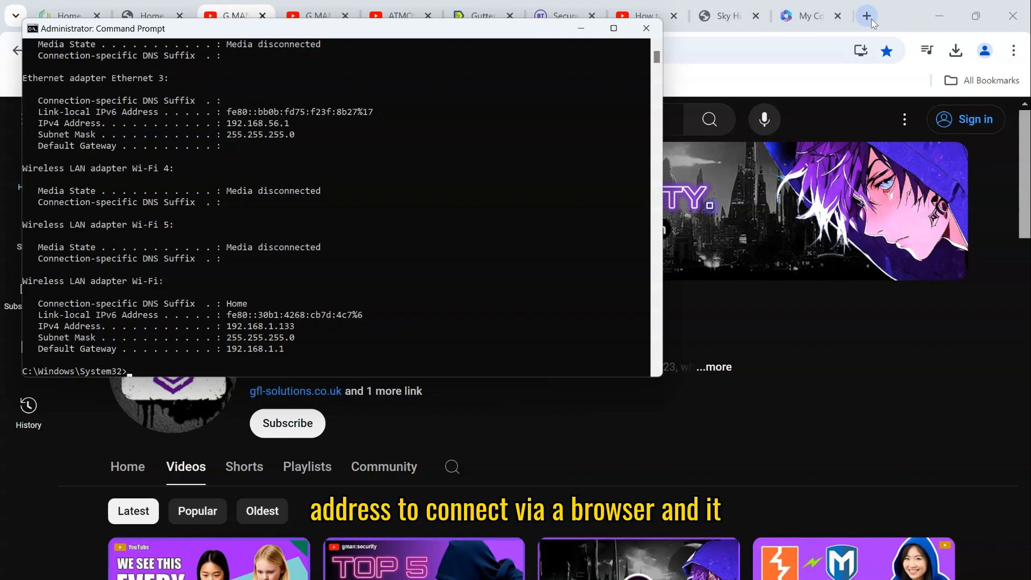
- Open the Sky Hub admin at 192.168.1.1 and browse from Wireless settings to WAN Setup
click(867, 15)
text(192.168.1.1)
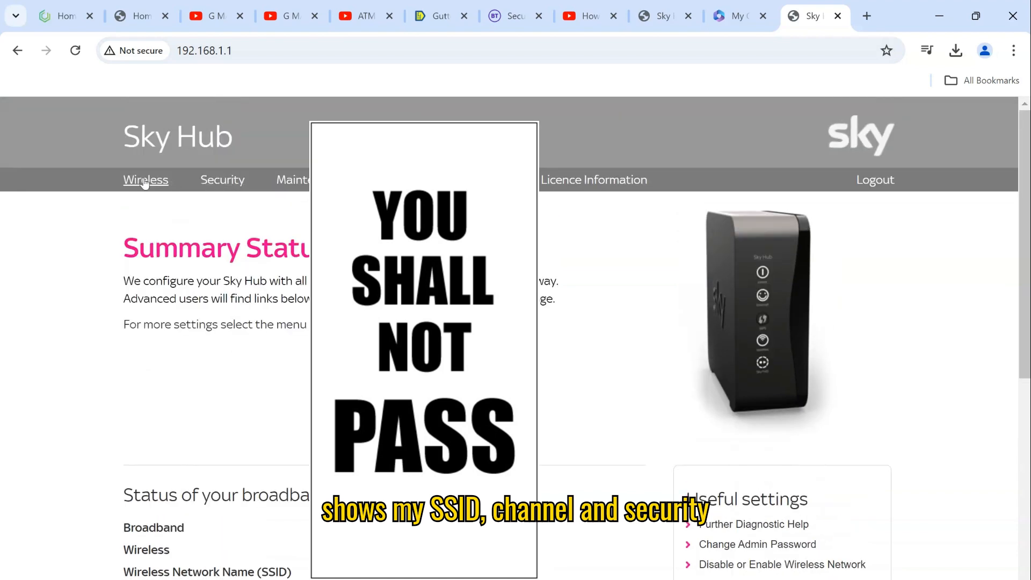
click(146, 179)
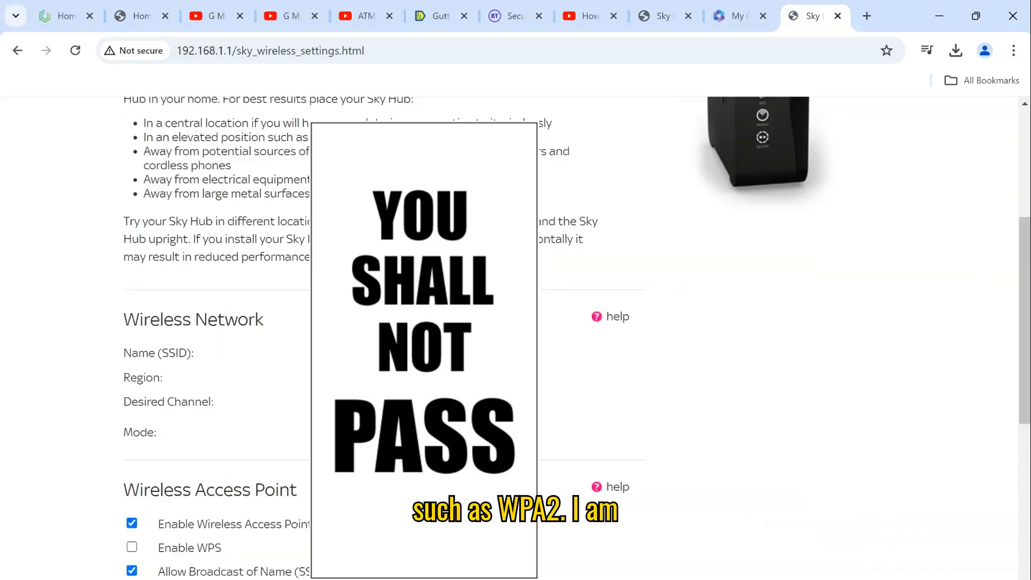
scroll(down, 3)
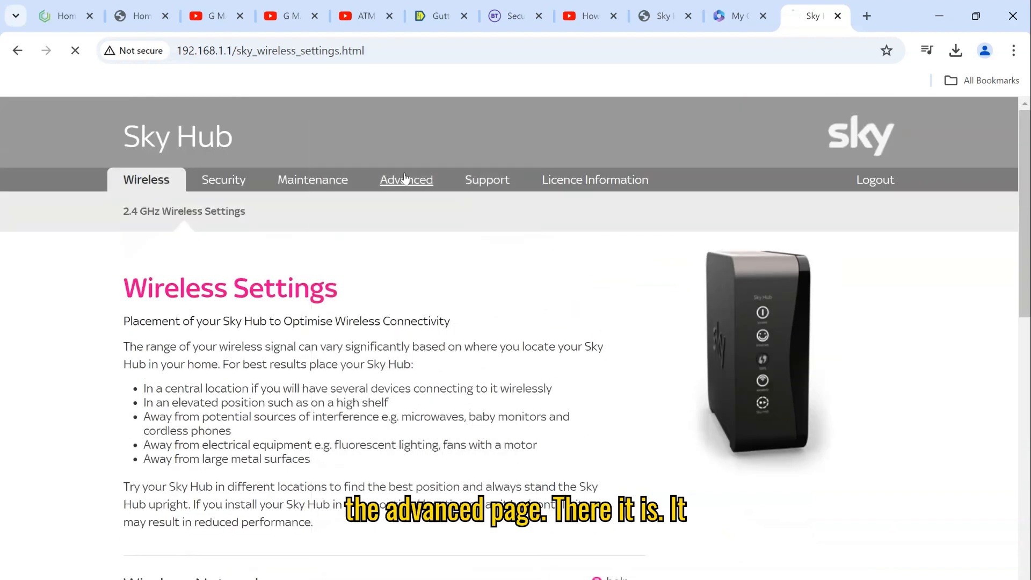
click(406, 179)
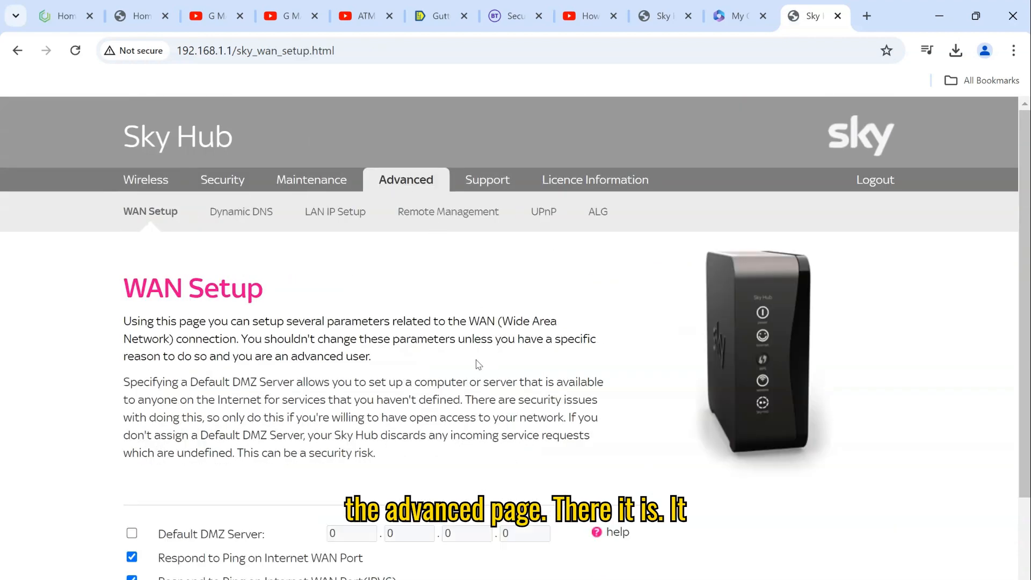
scroll(down, 3)
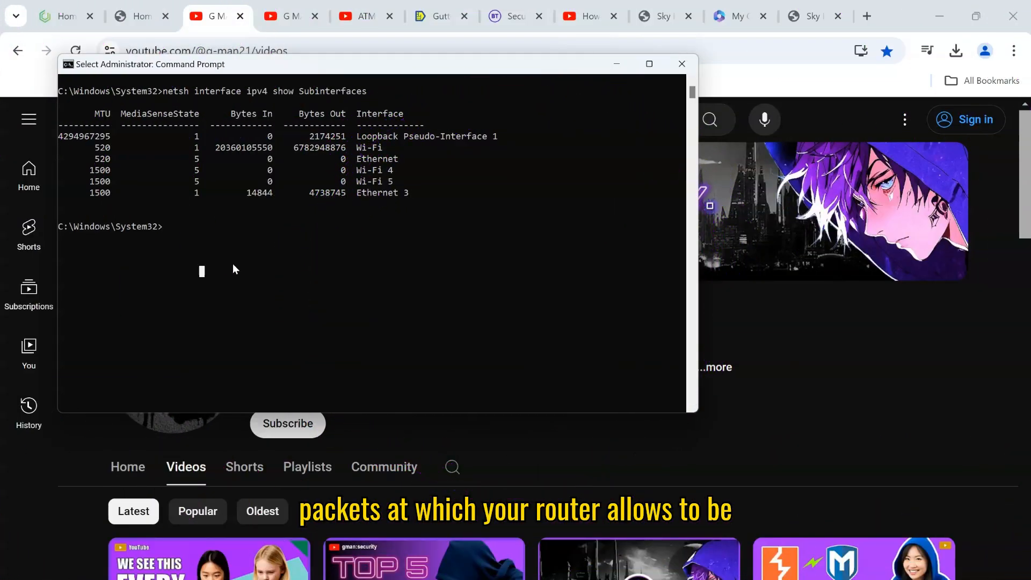
- Ping google.com with a 1492-byte don't-fragment packet, which fails with 100% loss
text(ping g)
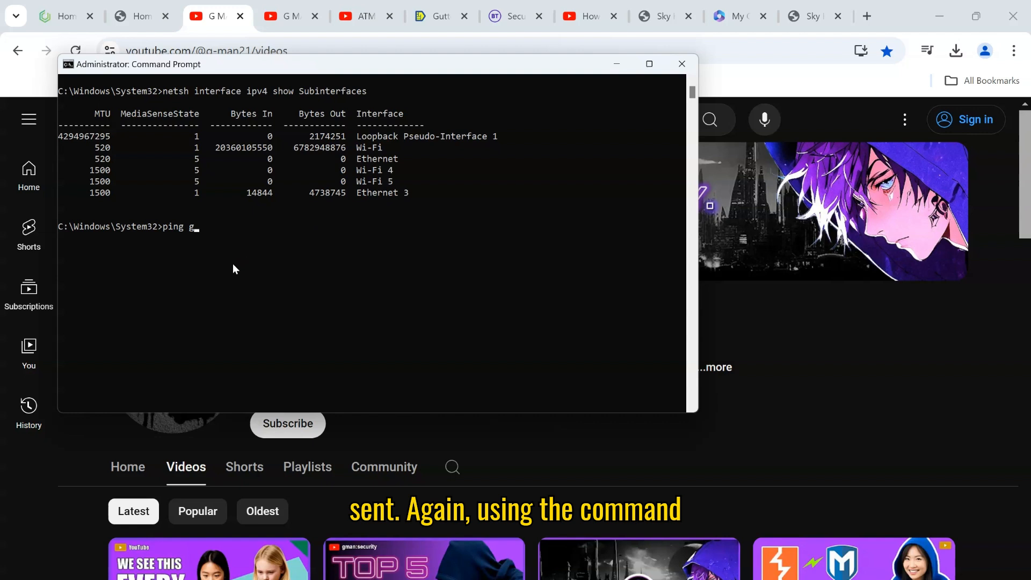
text(oogle.com)
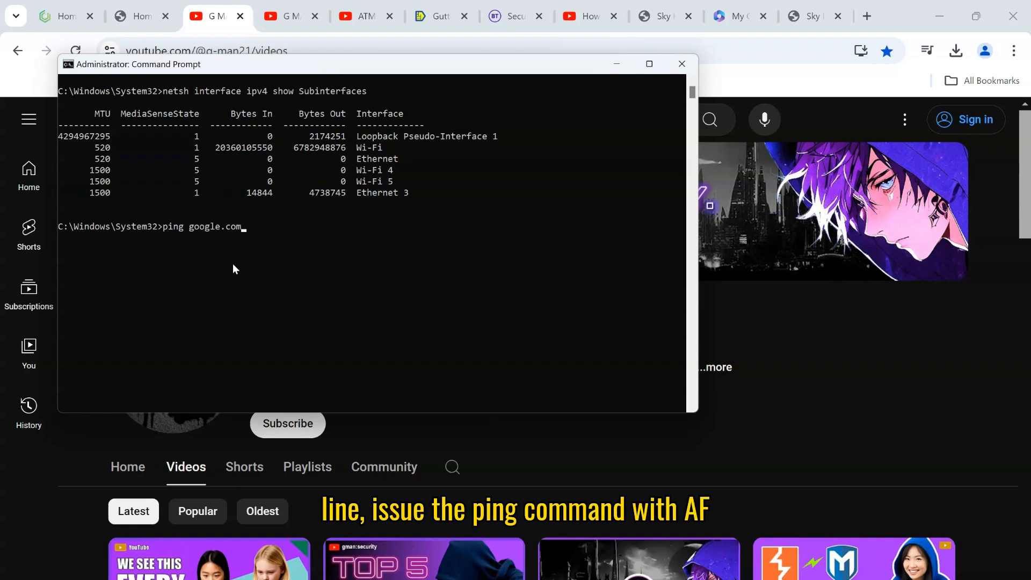
text(-f -)
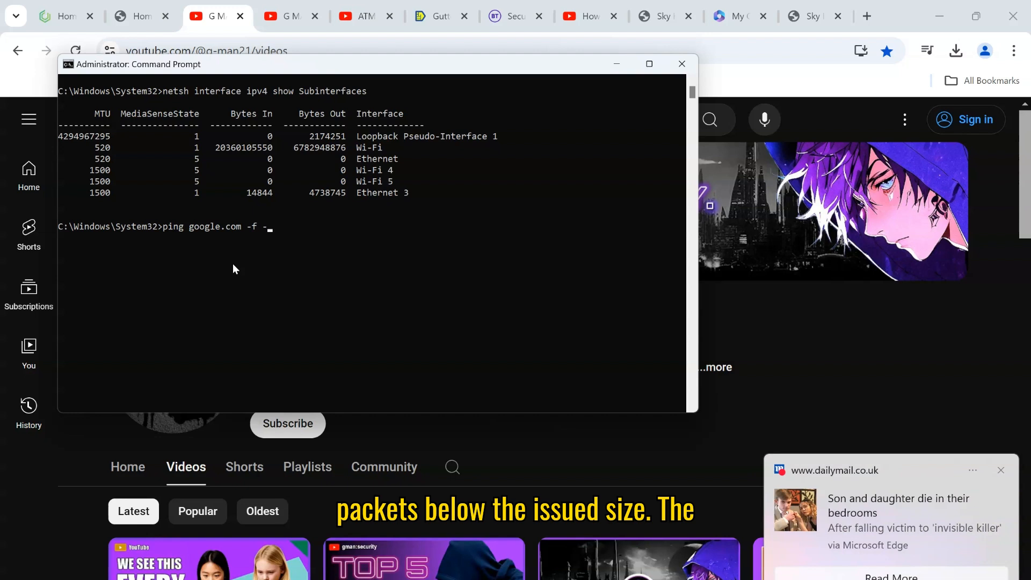
text(l)
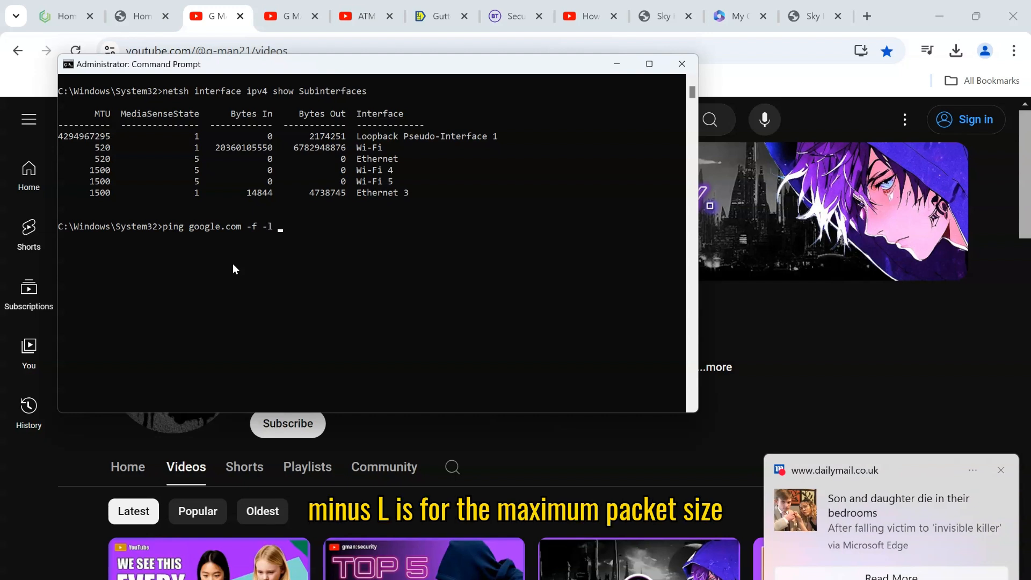
text(149)
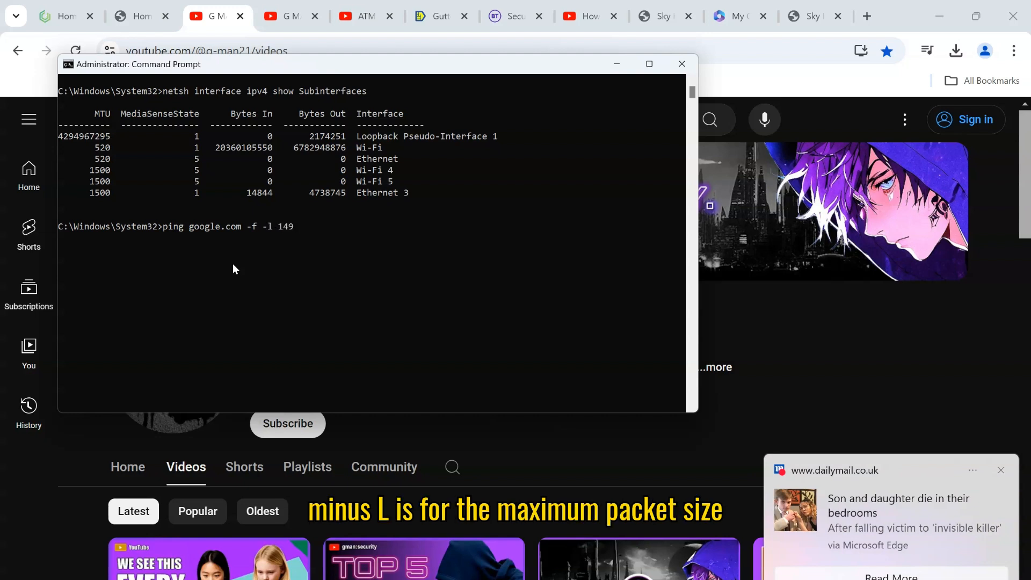
text(2)
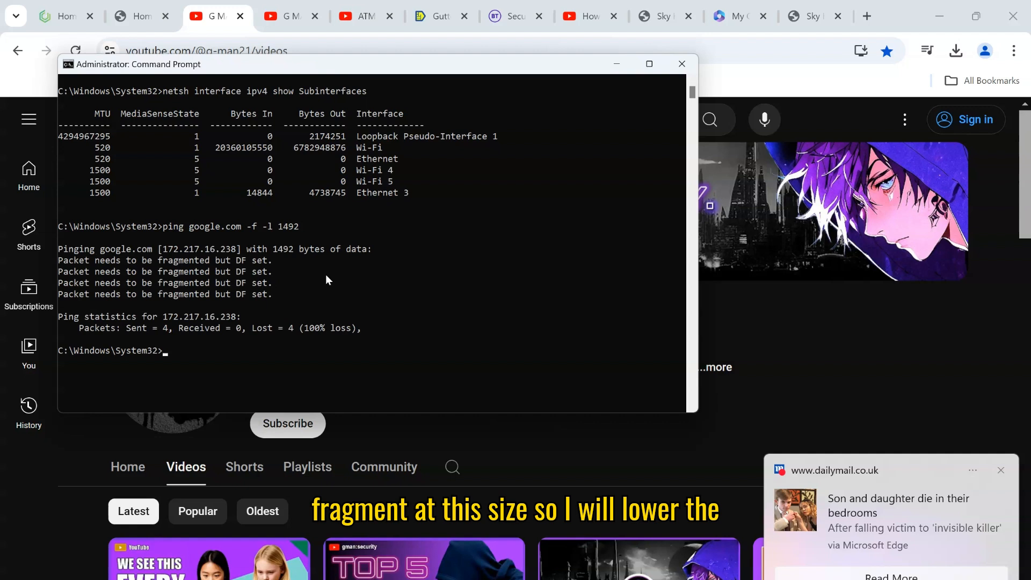
text(ping google.com -f -l 1492)
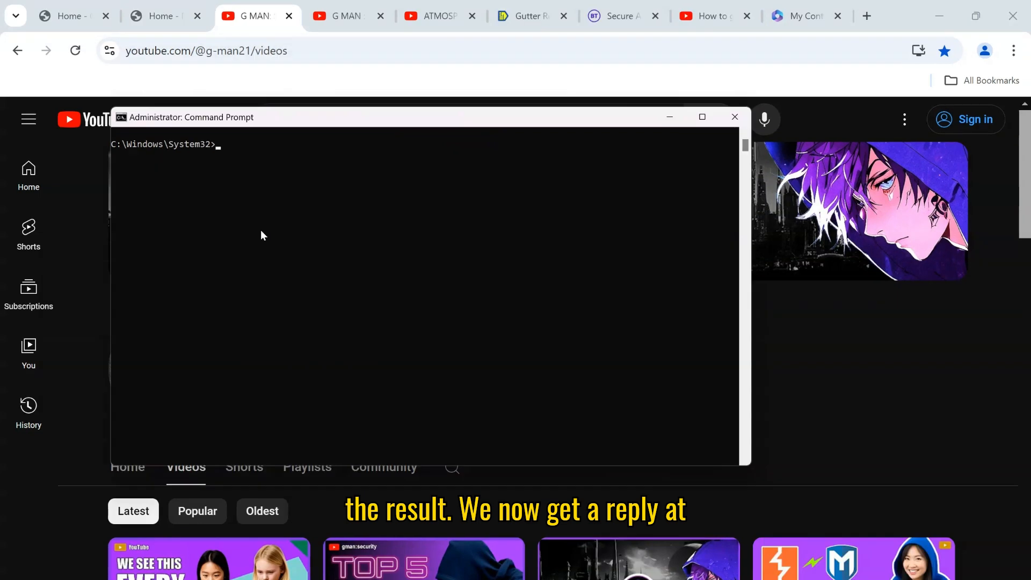
- Ping google.com don't-fragment at 1472 bytes (0% loss), then at 1473 bytes
key(Return)
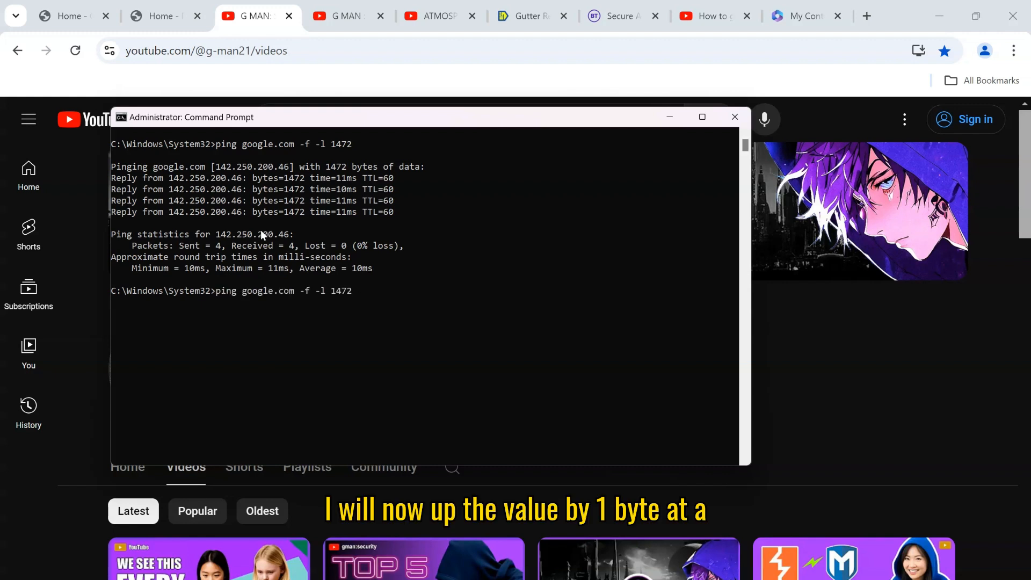
text(3)
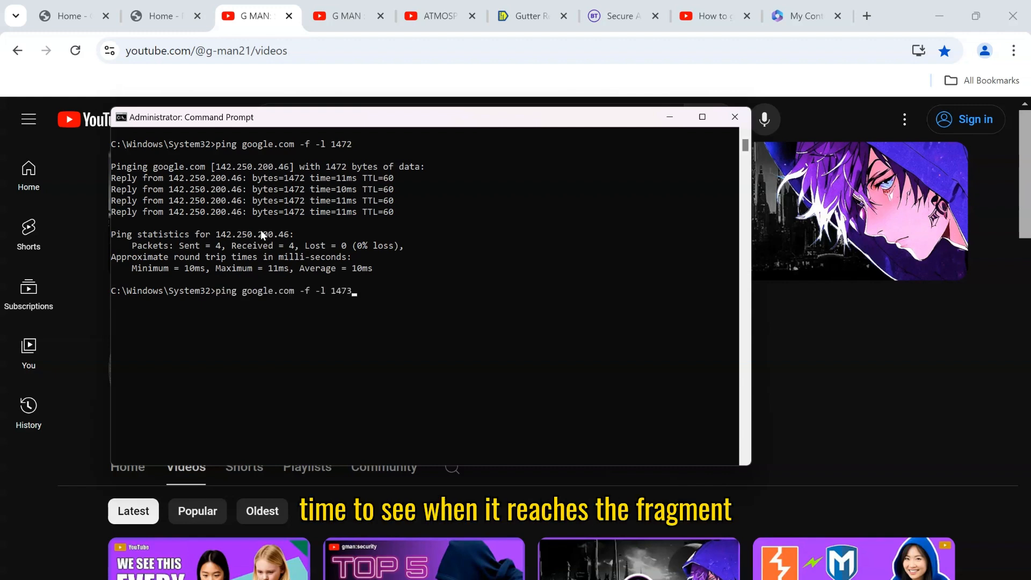
key(Return)
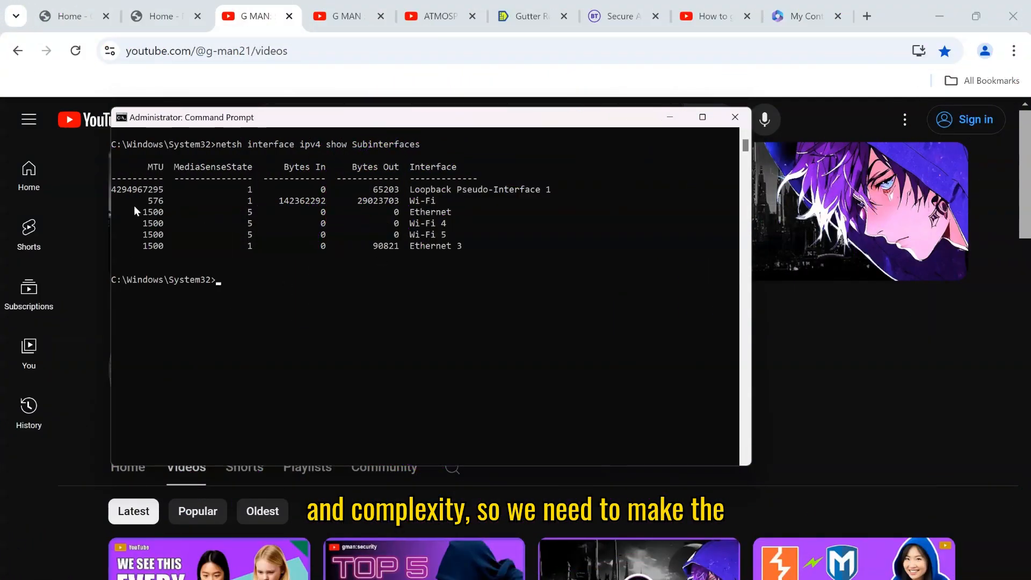
mouse_move(176, 227)
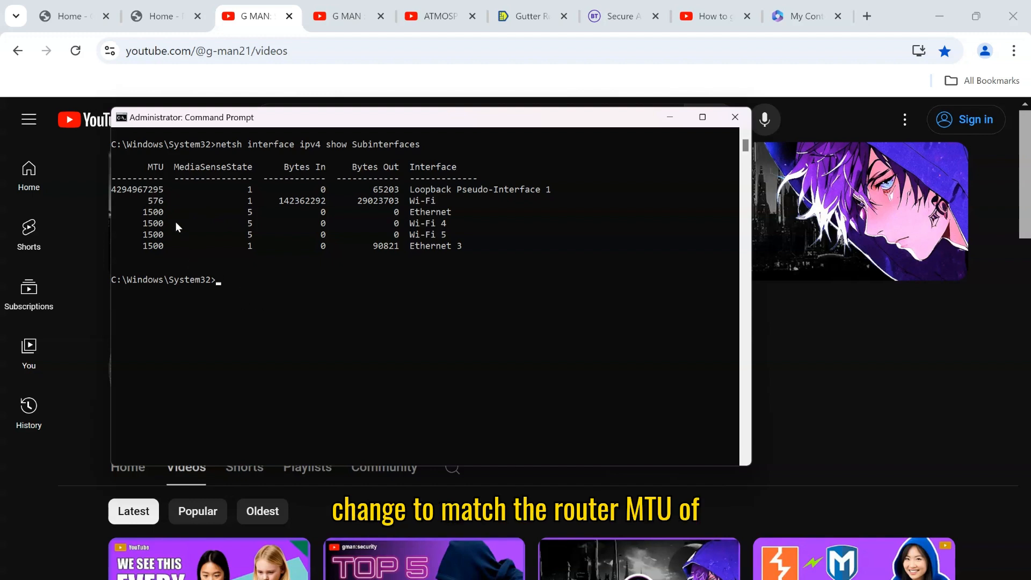
- Persistently set the Wi-Fi subinterface MTU to 1500, then list subinterfaces to verify
text(netsh int ipv4 set subinterface "Wi-Fi" mtu=1500 store=persistent)
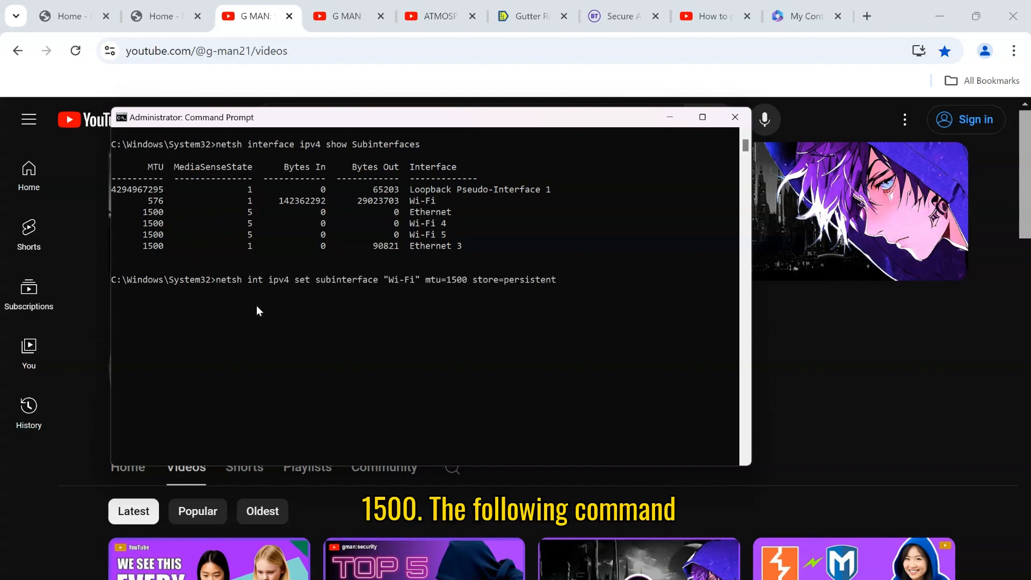
mouse_move(353, 291)
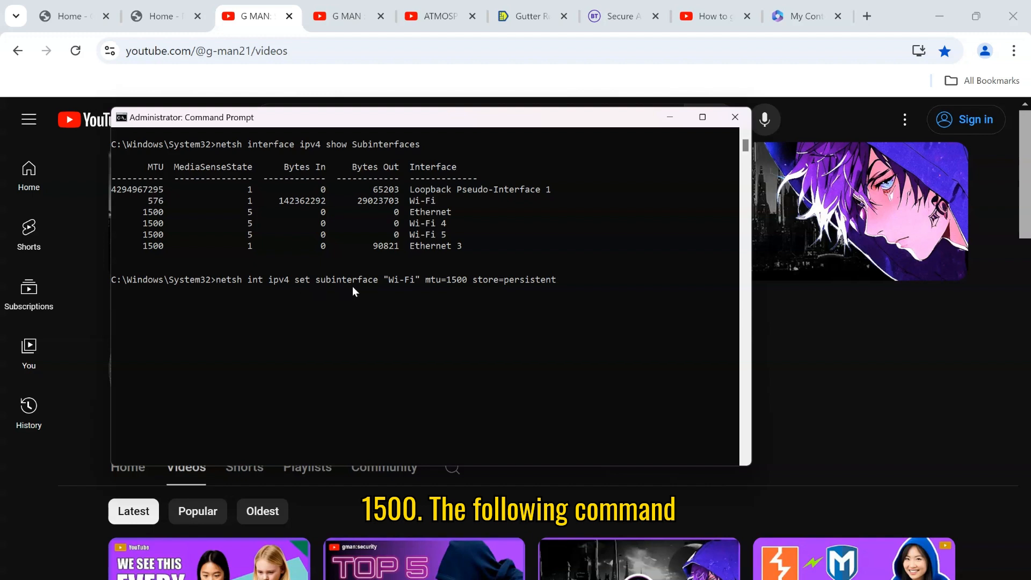
mouse_move(421, 209)
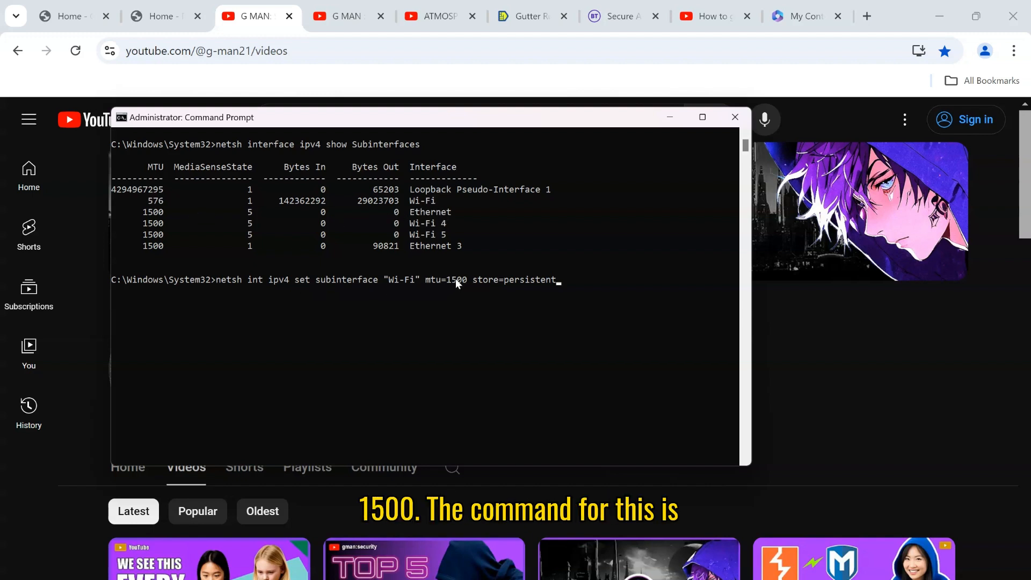
mouse_move(497, 307)
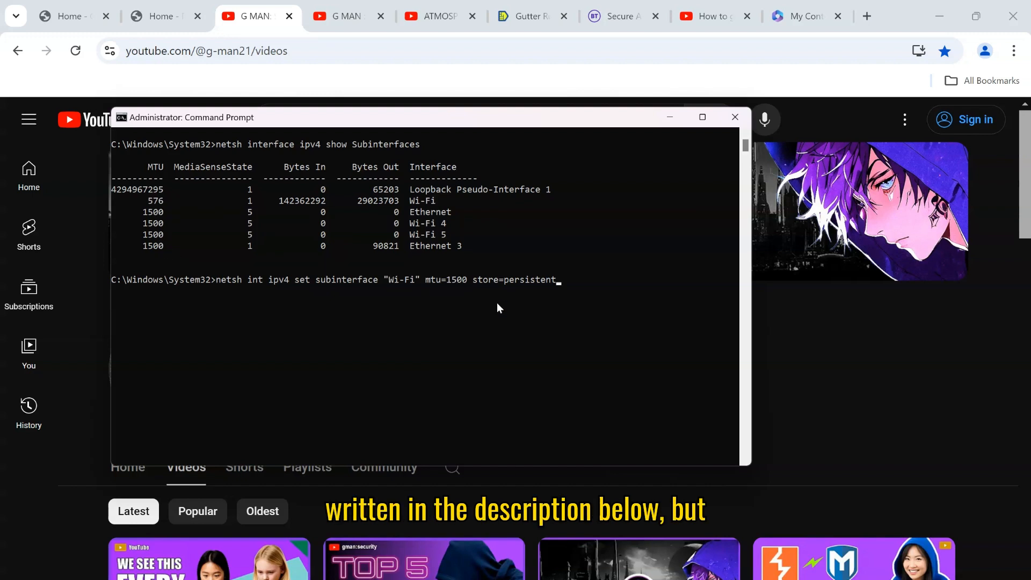
mouse_move(541, 322)
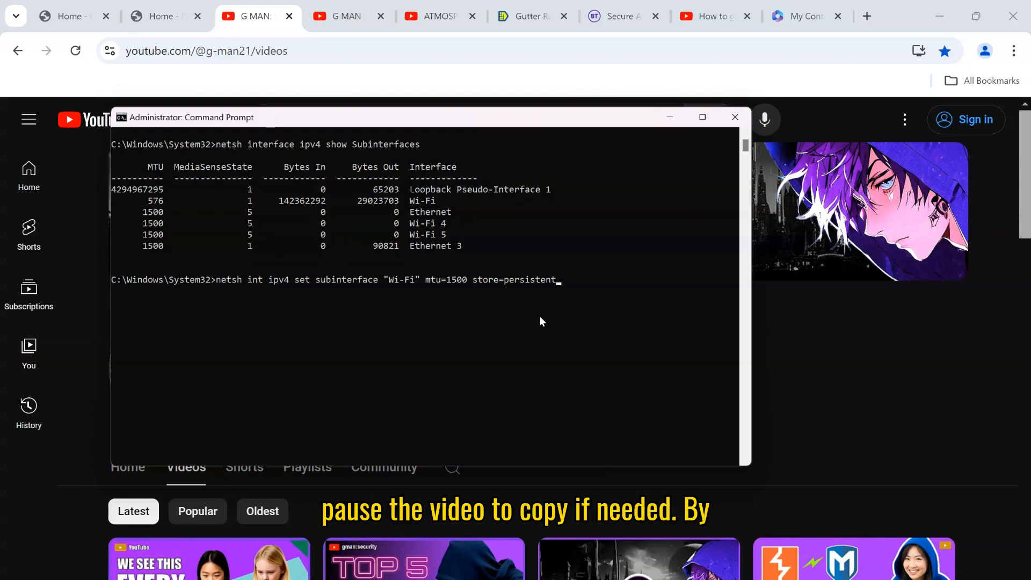
key(Return)
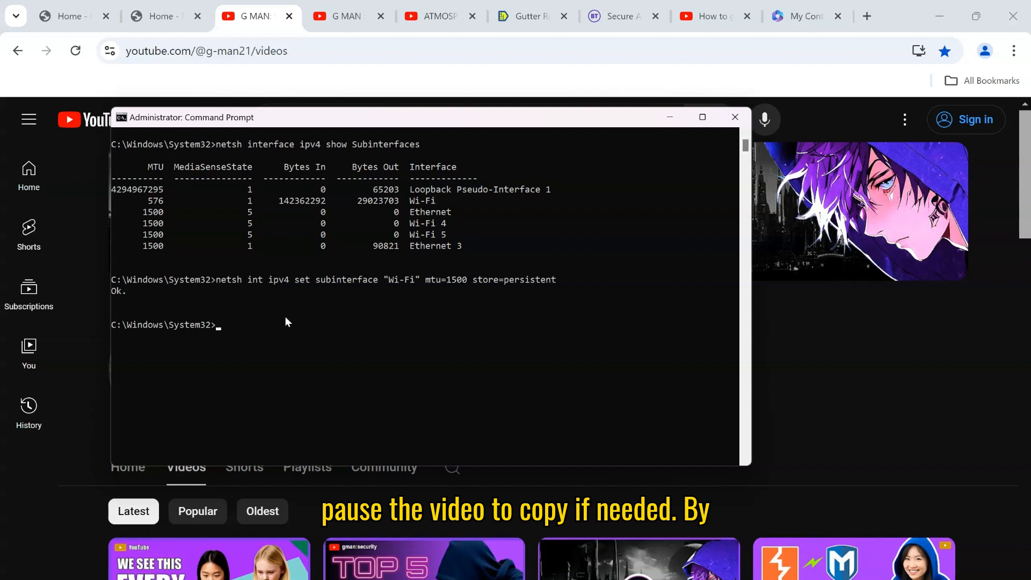
text(netsh interface ipv4 show Subinterfaces)
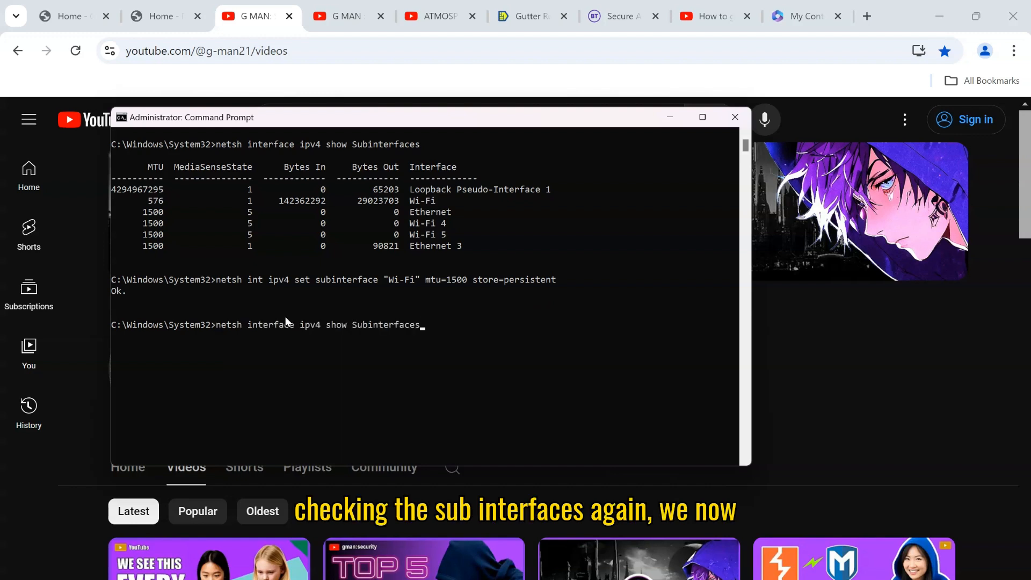
key(Return)
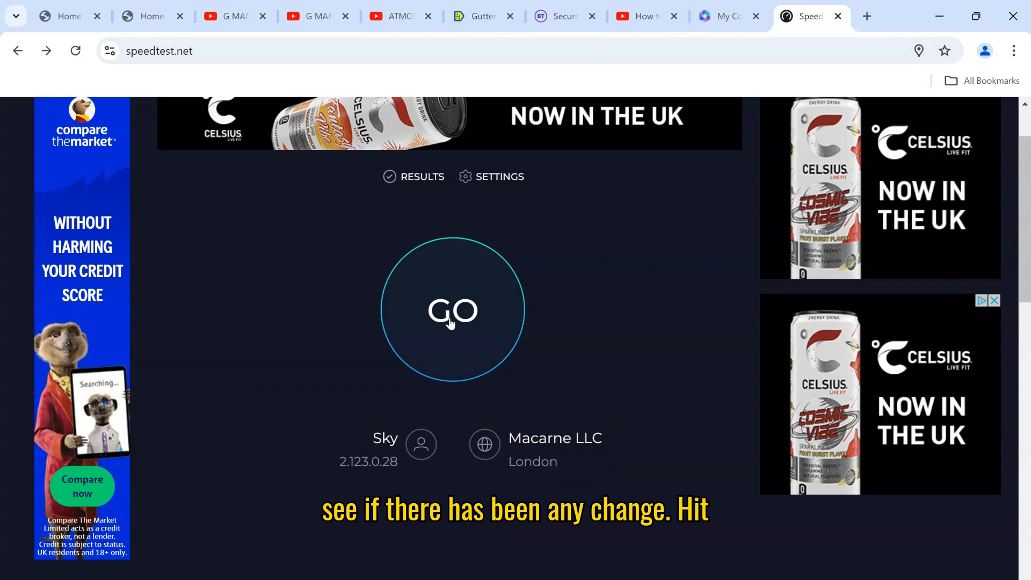
- Start a new speedtest.net run, which shows a 9 ms ping so far
click(452, 311)
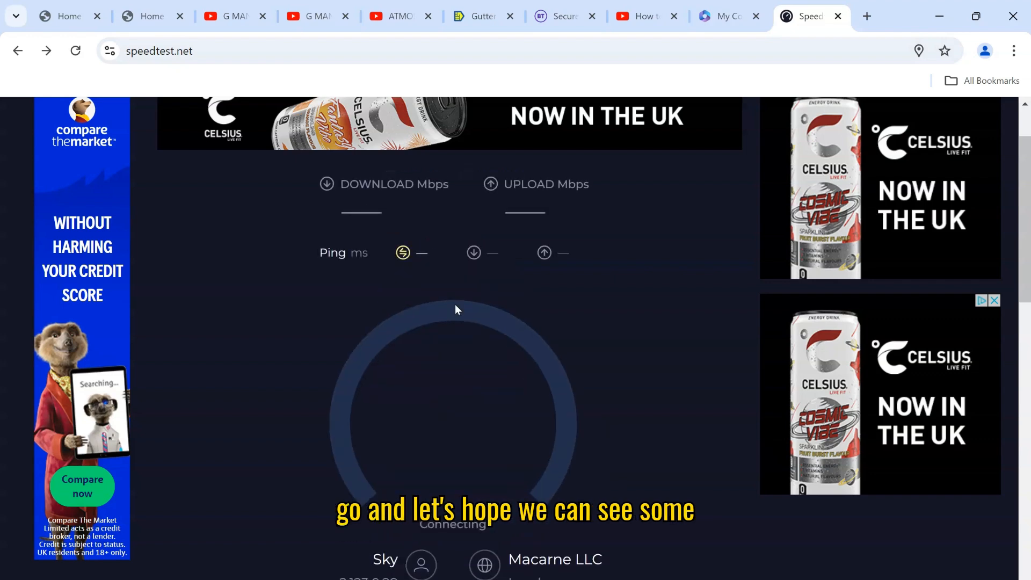
scroll(down, 3)
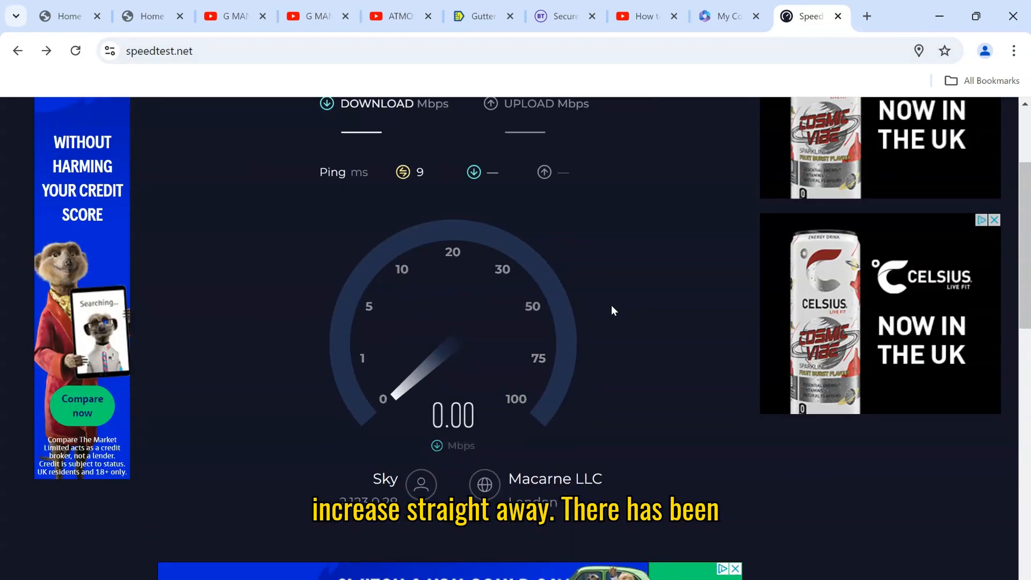